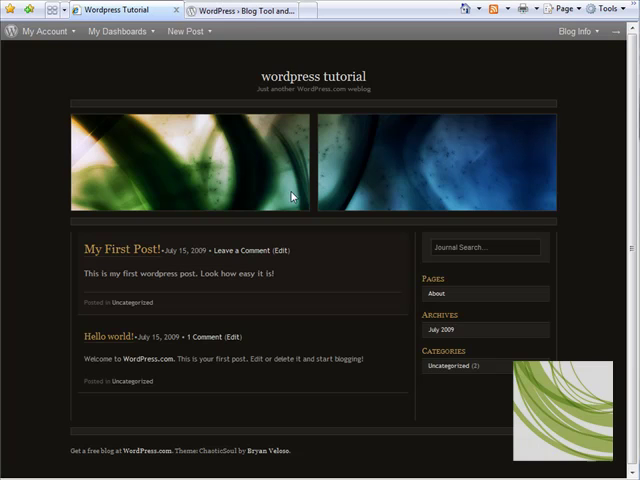
pyautogui.moveTo(436, 156)
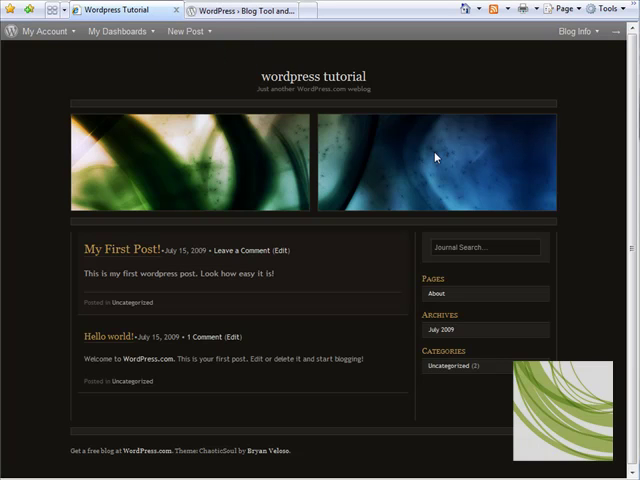
pyautogui.moveTo(150, 208)
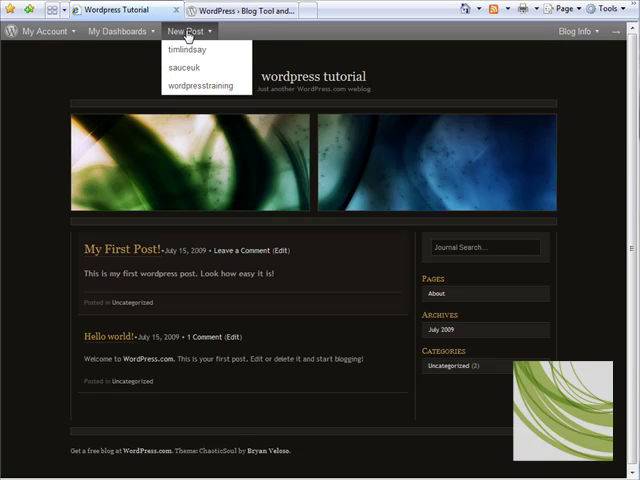
# Go to the wordpresstraining blog's dashboard from the account's list of blogs.
pyautogui.click(116, 32)
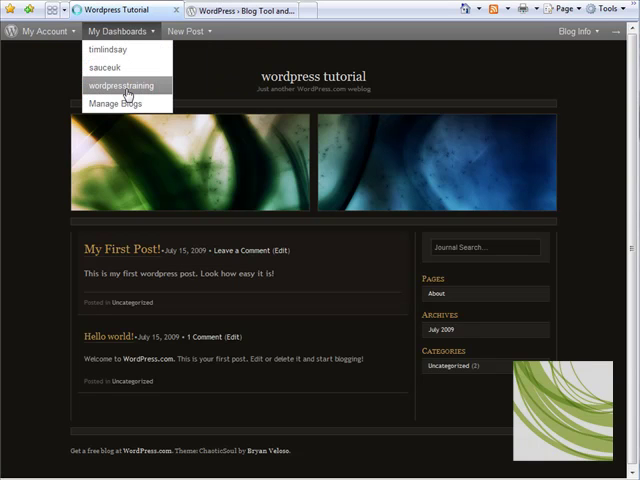
pyautogui.click(116, 84)
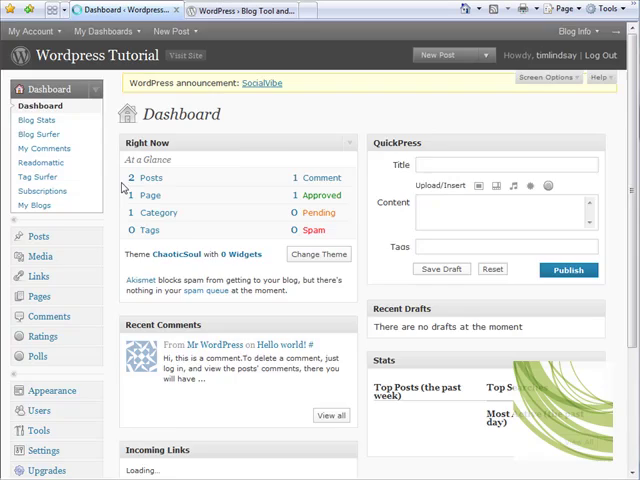
# Reach the Custom Header settings page under Appearance.
pyautogui.scroll(-3)
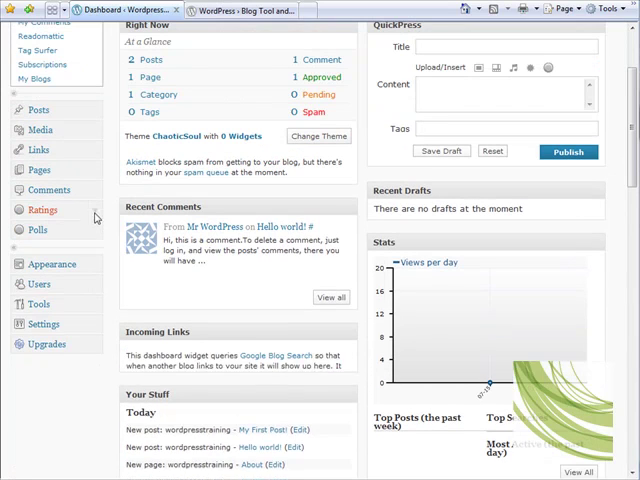
pyautogui.click(52, 264)
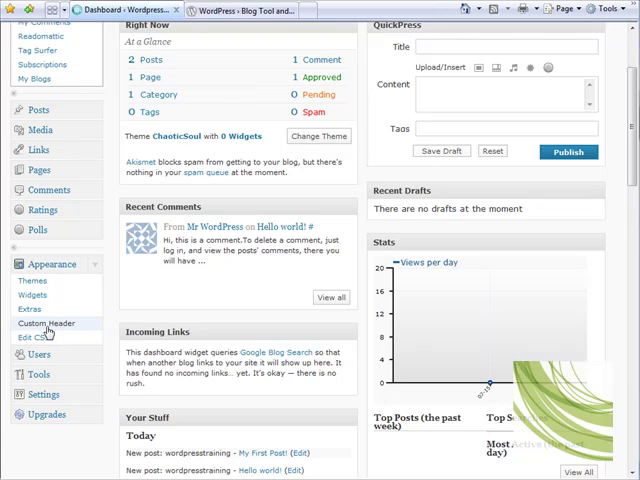
pyautogui.click(44, 322)
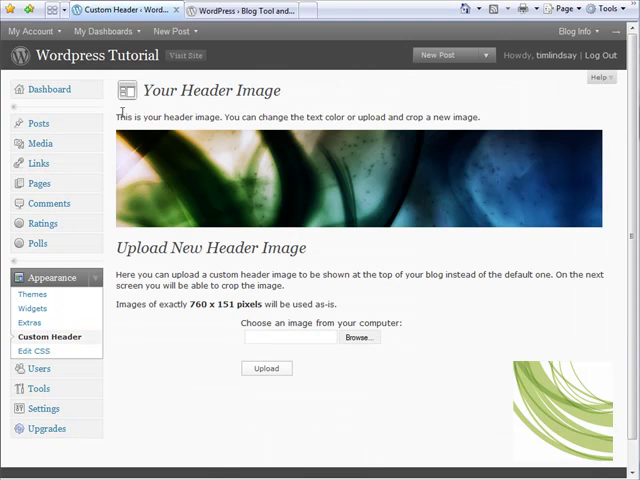
pyautogui.moveTo(428, 160)
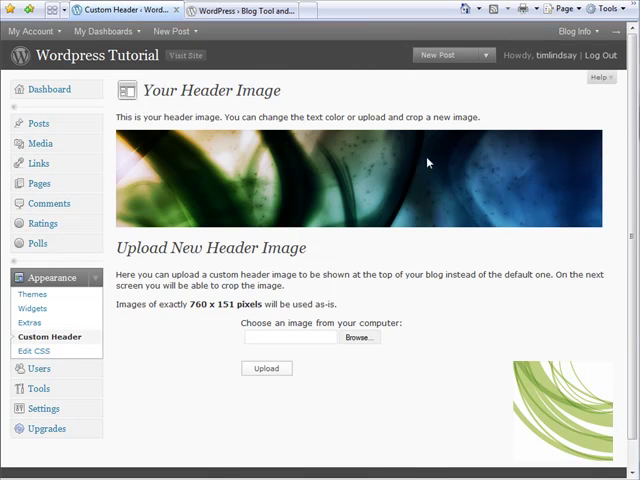
pyautogui.moveTo(344, 130)
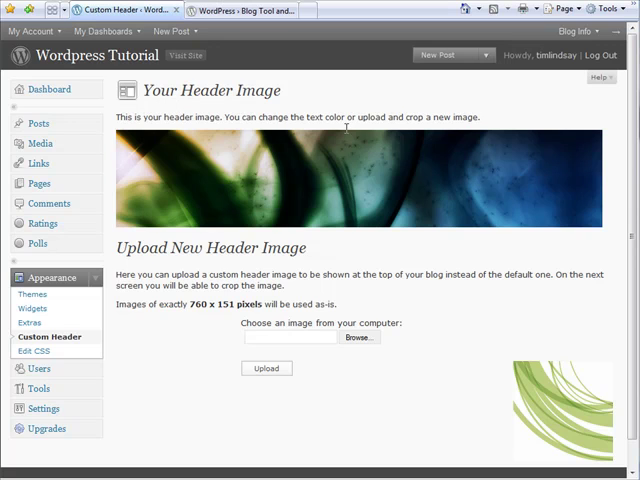
pyautogui.moveTo(368, 182)
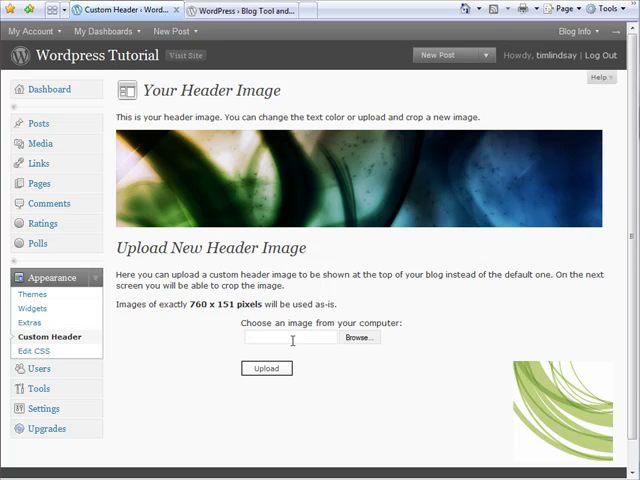
pyautogui.moveTo(384, 348)
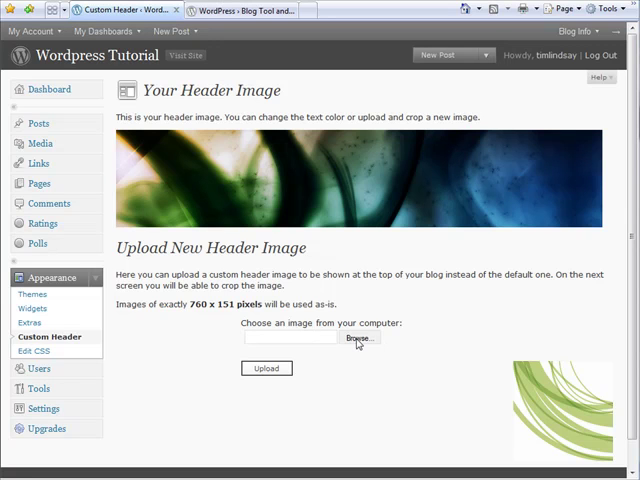
# Start browsing the computer for a new header image file.
pyautogui.click(356, 336)
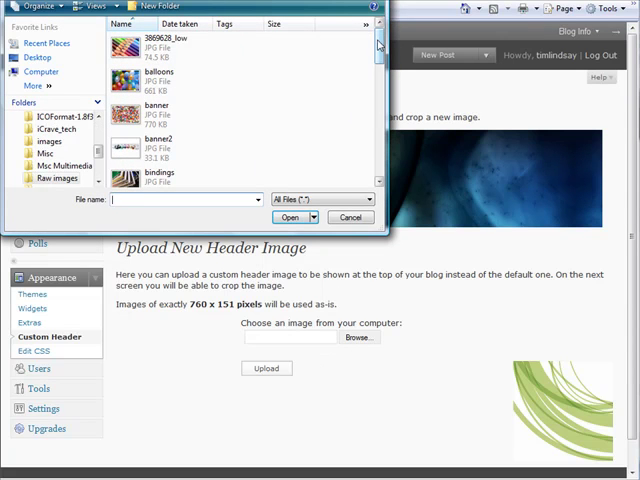
# Pick the smoke JPG from the local image list as the header upload.
pyautogui.scroll(-3)
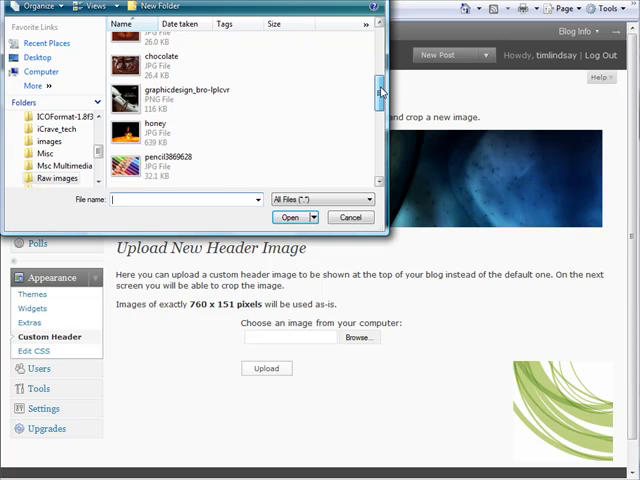
pyautogui.scroll(-3)
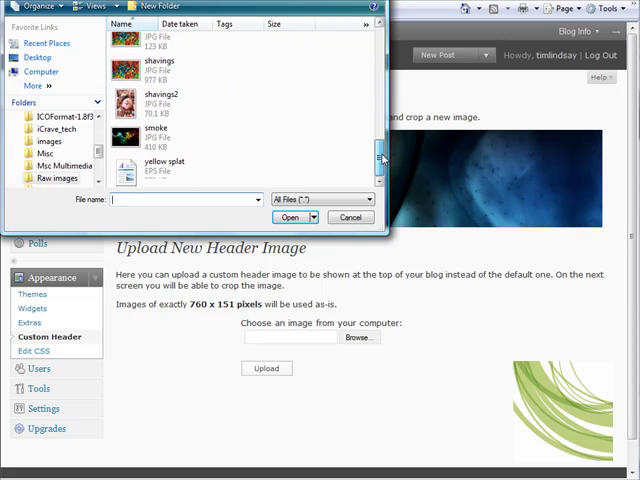
pyautogui.click(160, 136)
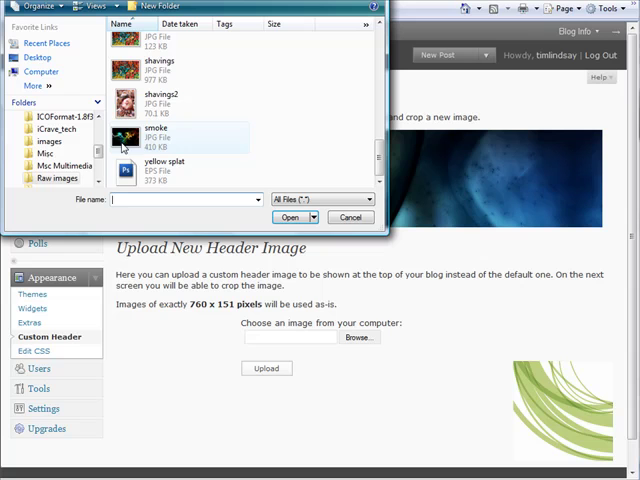
pyautogui.moveTo(140, 140)
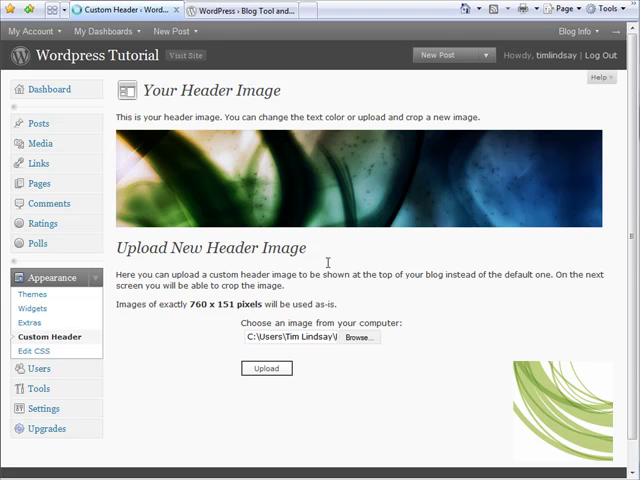
# Upload the smoke image and position the crop area over the brightest colorful swirls.
pyautogui.click(266, 368)
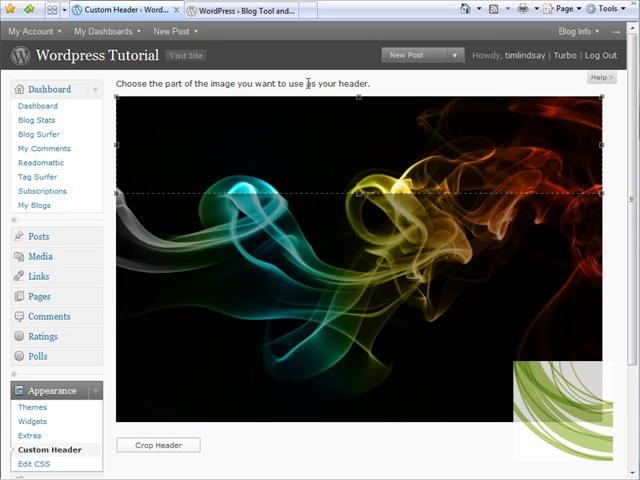
pyautogui.moveTo(140, 144)
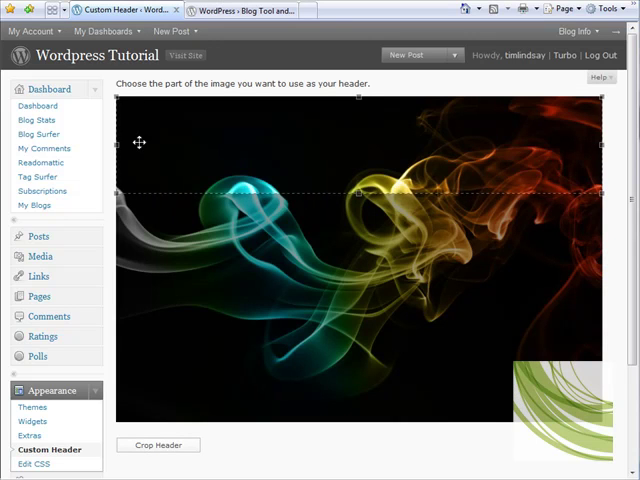
pyautogui.moveTo(396, 188)
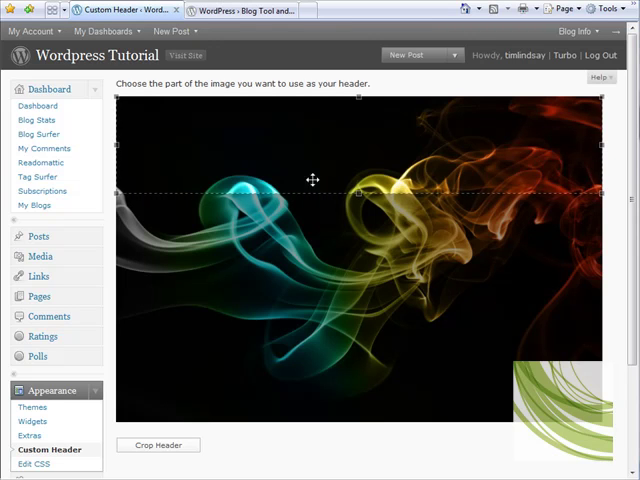
pyautogui.moveTo(312, 180); pyautogui.dragTo(320, 140)
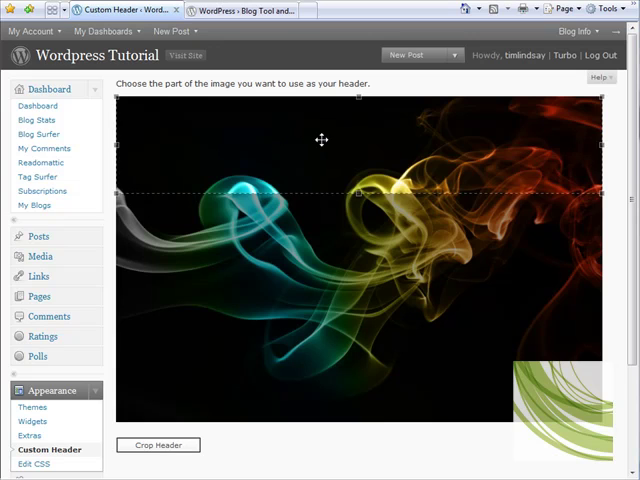
pyautogui.moveTo(320, 140); pyautogui.dragTo(320, 244)
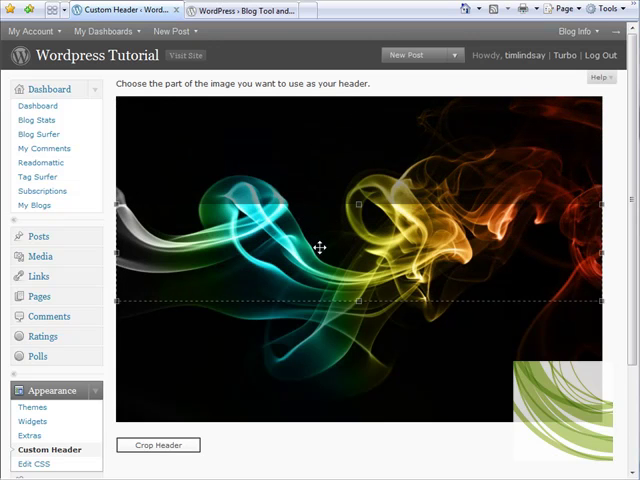
pyautogui.moveTo(320, 244); pyautogui.dragTo(322, 180)
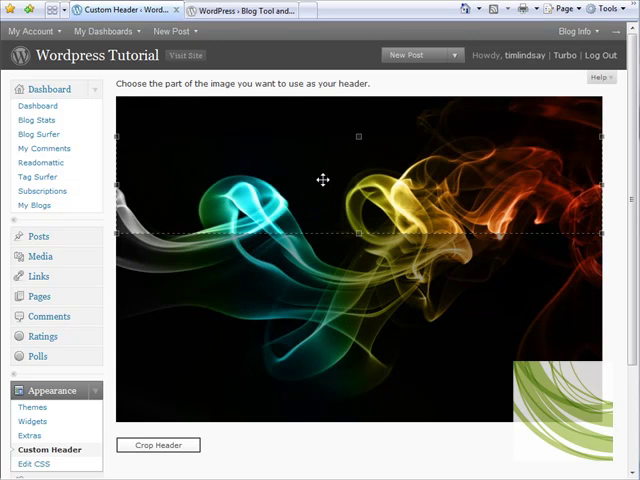
pyautogui.moveTo(322, 180); pyautogui.dragTo(358, 236)
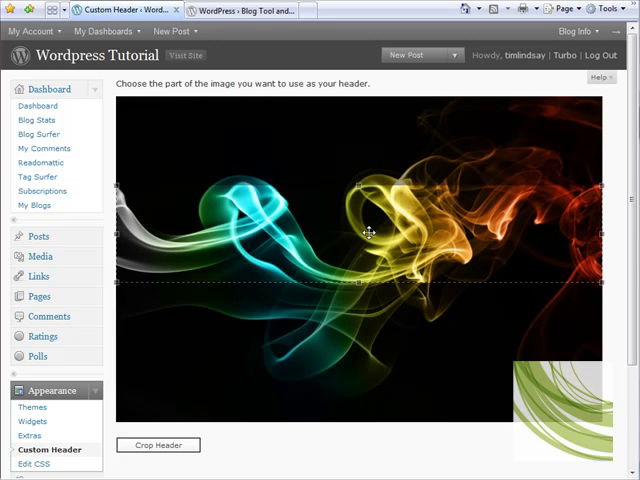
pyautogui.moveTo(370, 232); pyautogui.dragTo(370, 228)
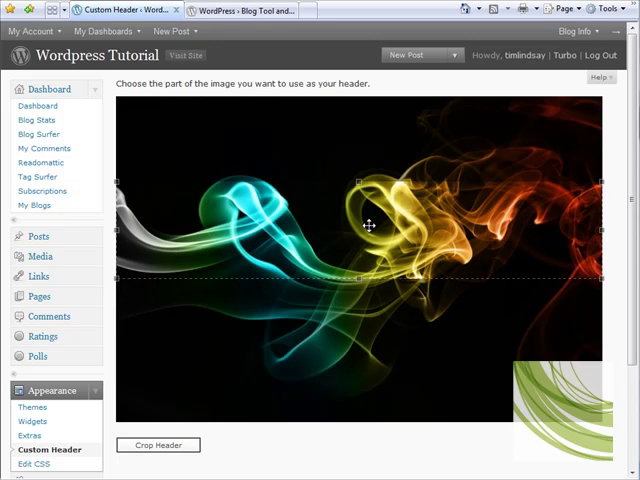
# Crop and apply the image as the header, then view the live blog showing it.
pyautogui.scroll(-3)
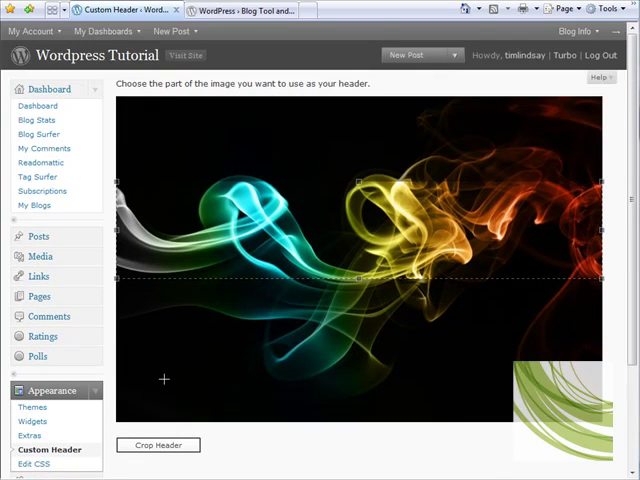
pyautogui.scroll(-3)
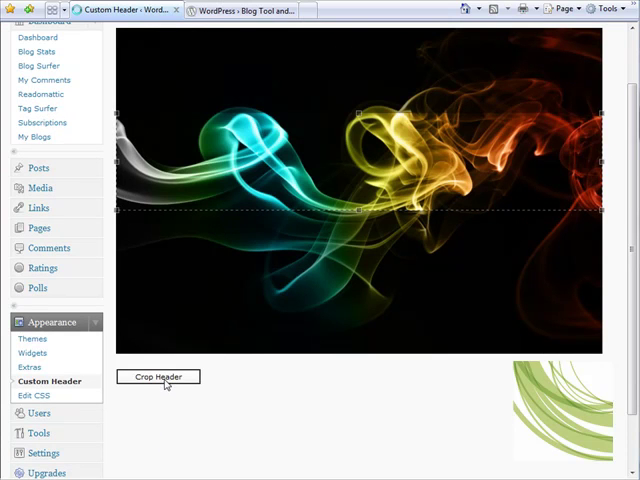
pyautogui.click(158, 376)
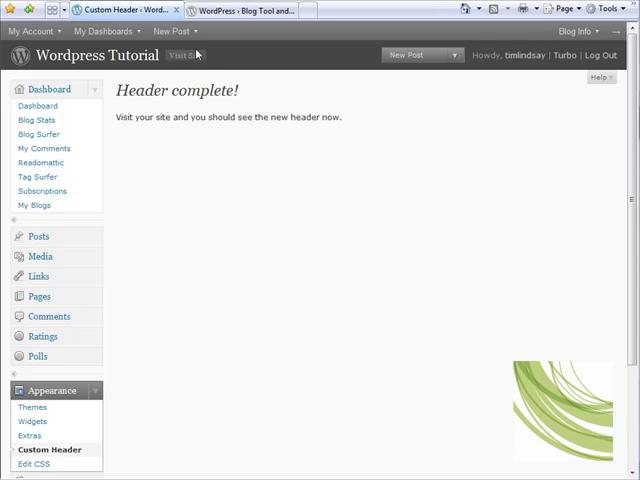
pyautogui.moveTo(104, 62)
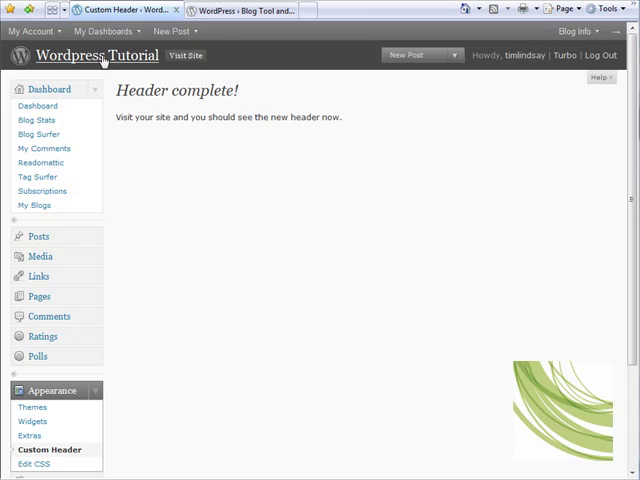
pyautogui.moveTo(186, 56)
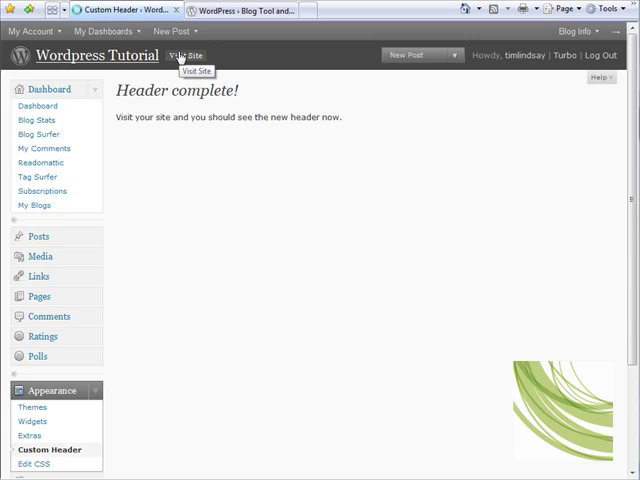
pyautogui.click(188, 56)
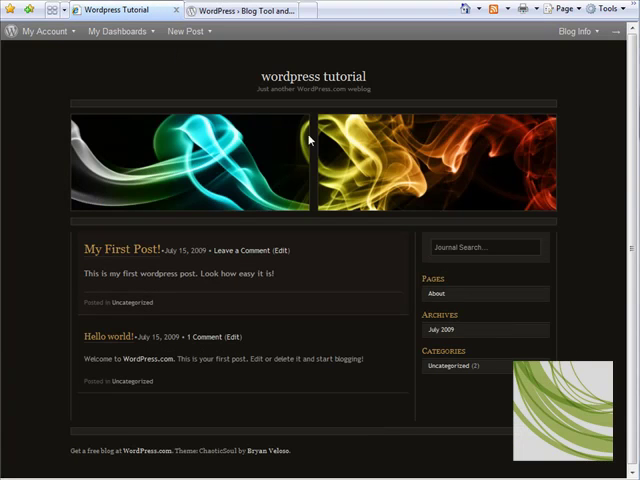
pyautogui.moveTo(400, 190)
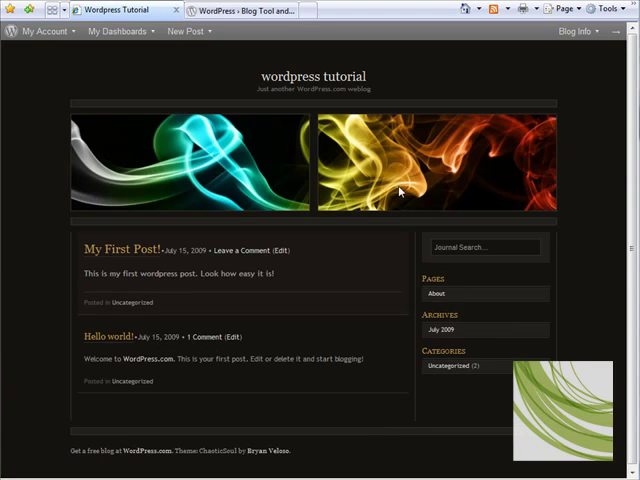
pyautogui.moveTo(418, 184)
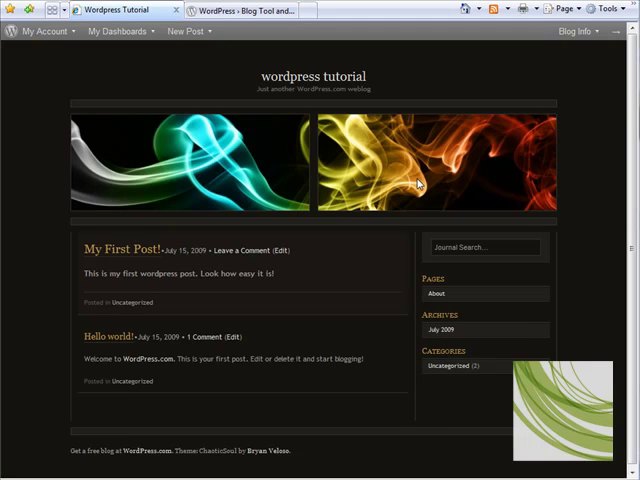
pyautogui.moveTo(258, 152)
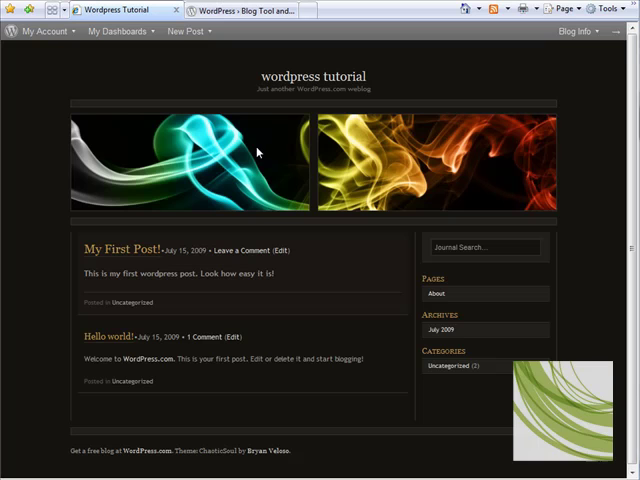
pyautogui.moveTo(532, 144)
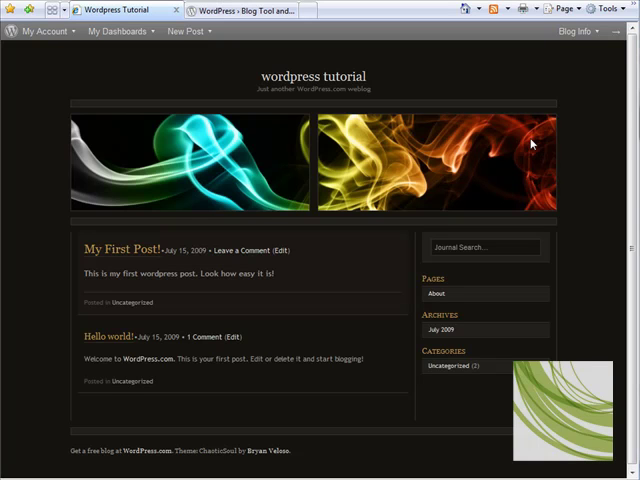